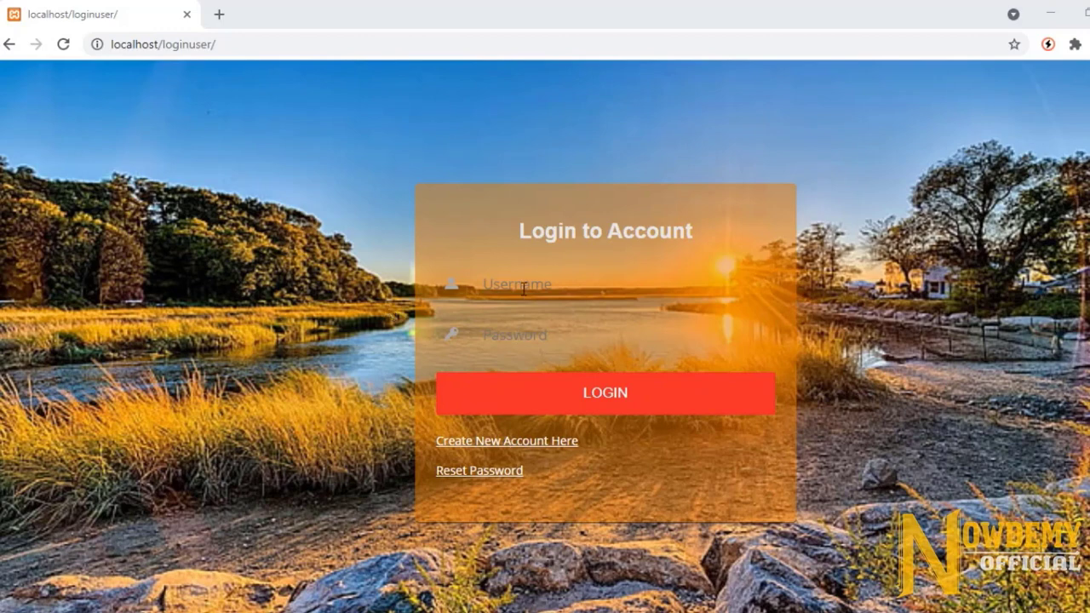
# Step: Log in as admin on the local login page, reaching the NOWDEMY home page
pyautogui.write('admin')
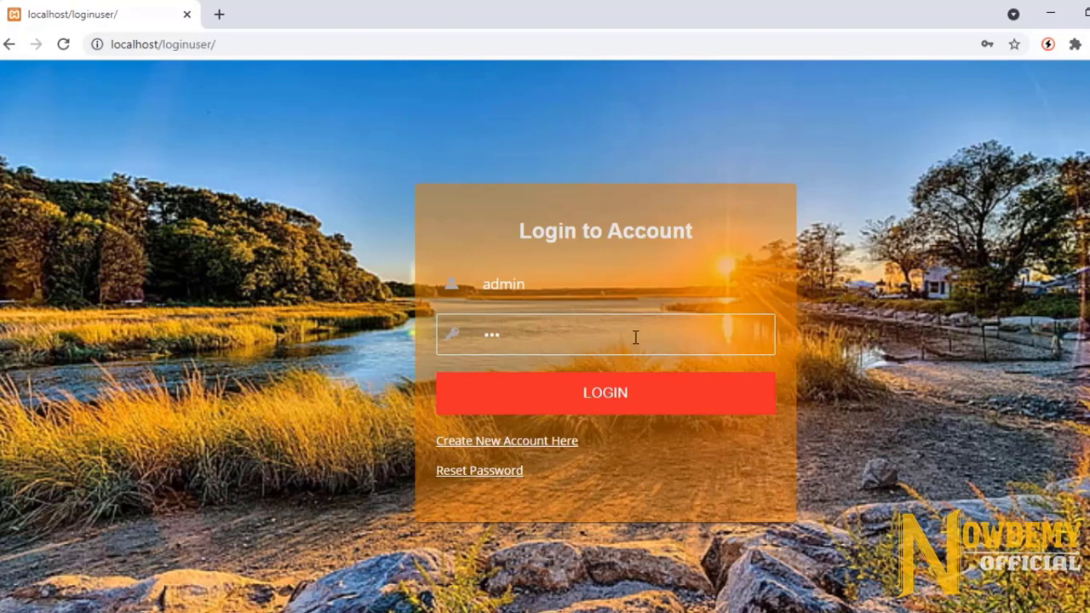
pyautogui.click(605, 393)
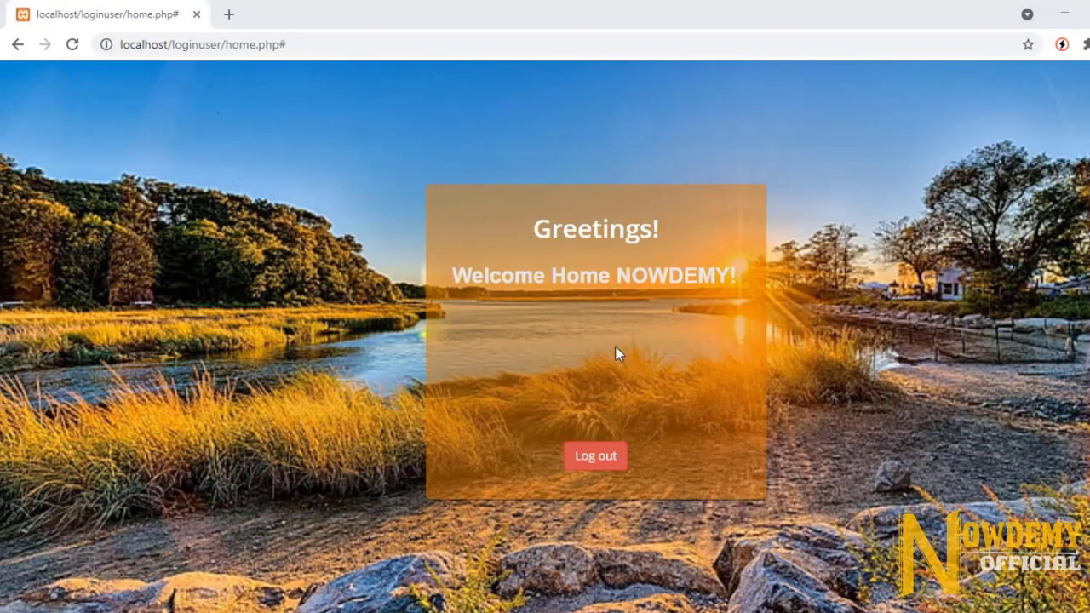
pyautogui.moveTo(538, 215)
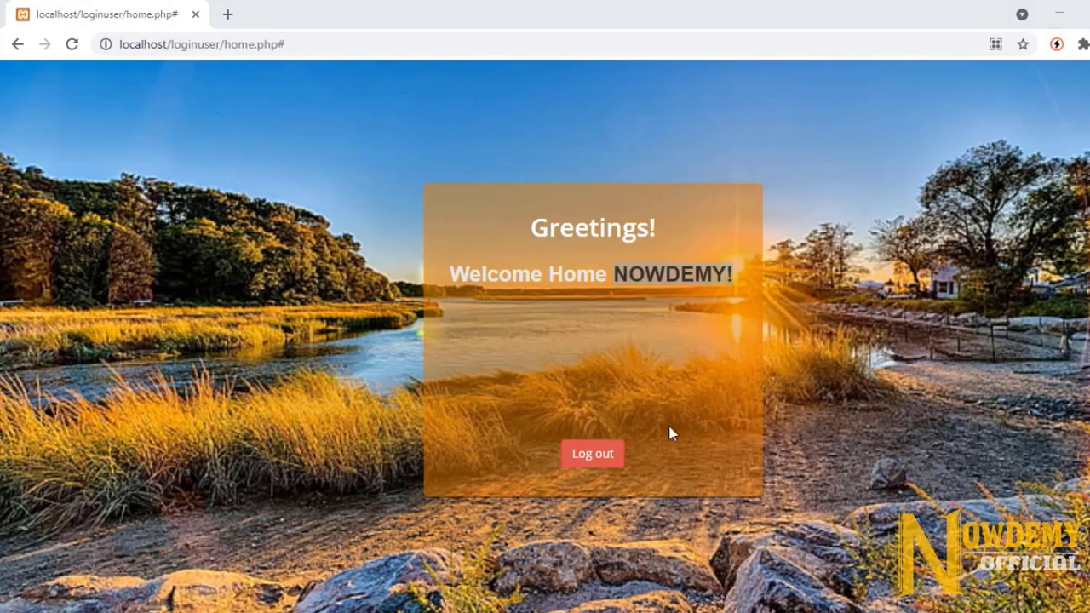
# Step: Log out of admin, then sign in as User 1 after an empty-form attempt
pyautogui.click(592, 452)
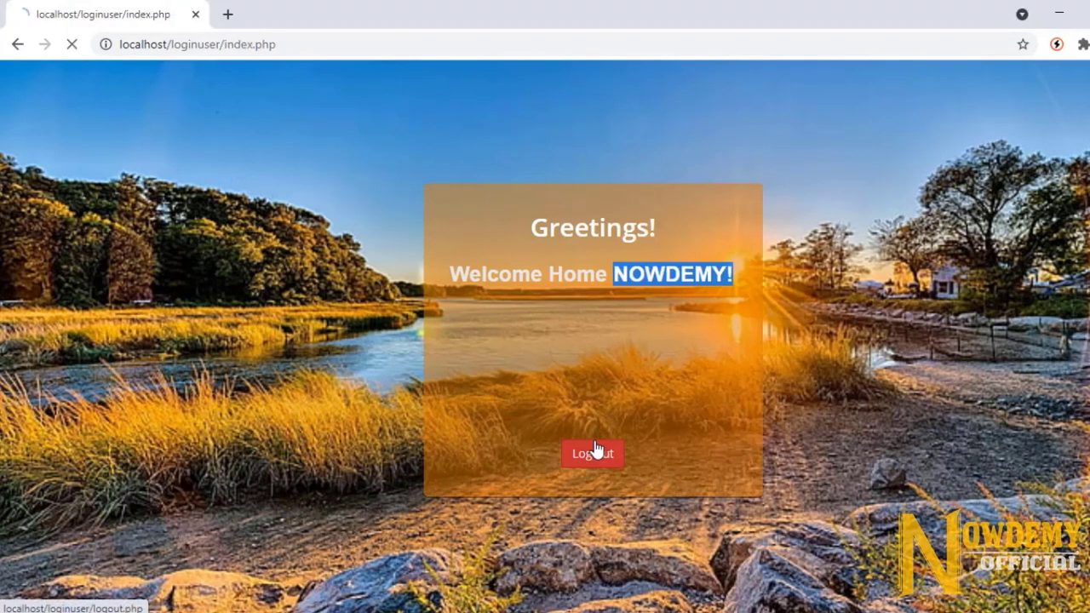
pyautogui.click(591, 452)
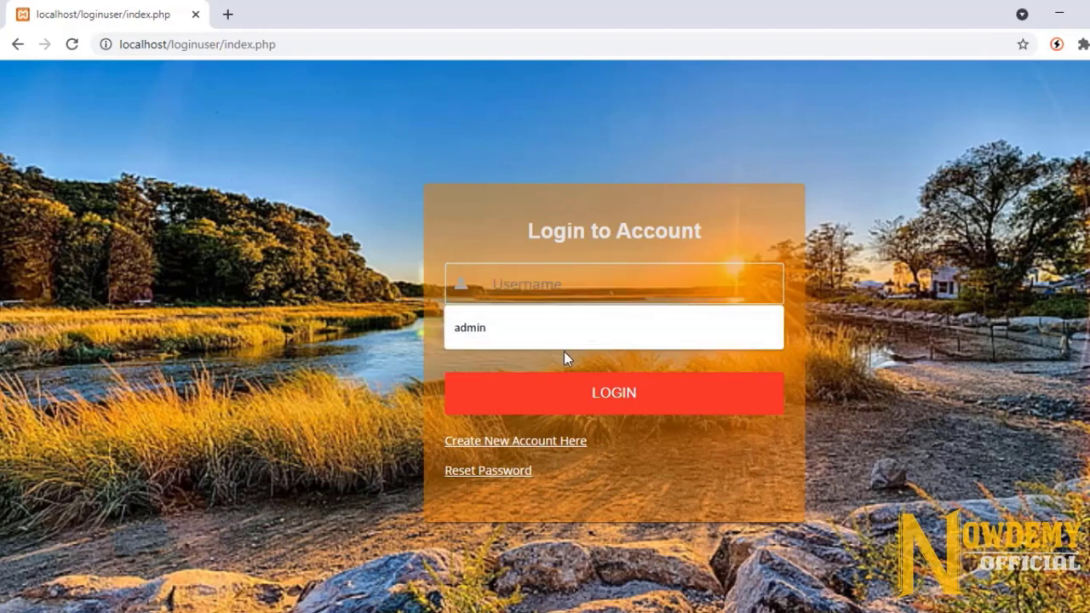
pyautogui.click(613, 393)
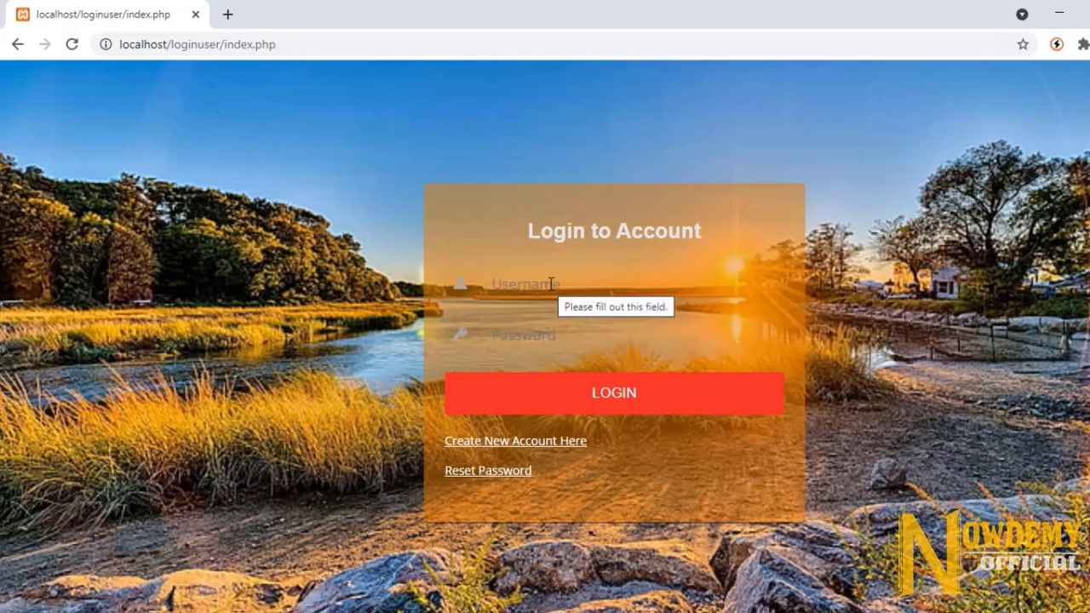
pyautogui.write('use')
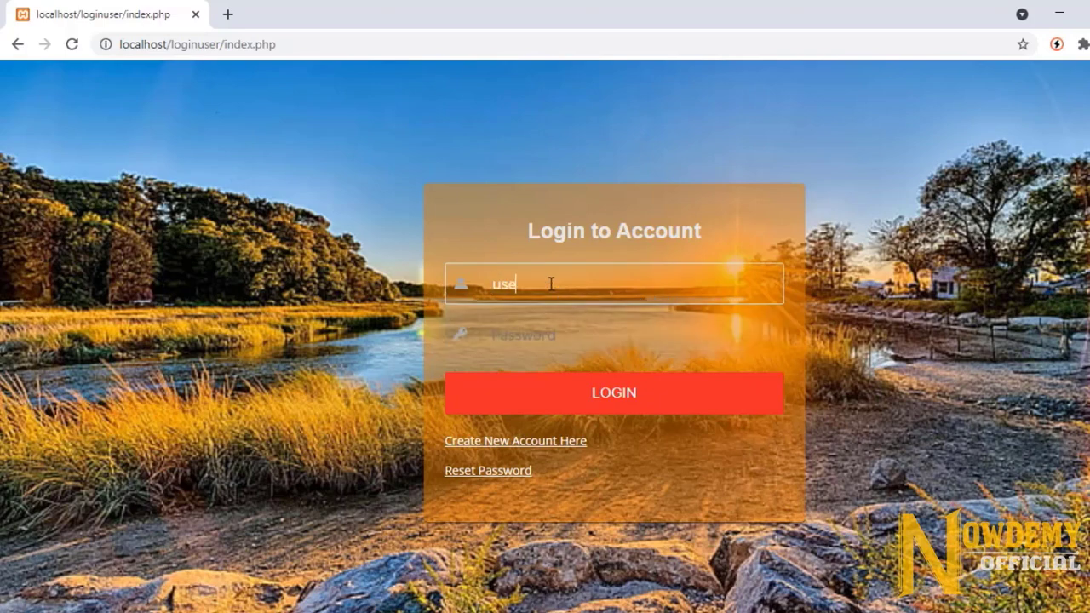
pyautogui.click(613, 393)
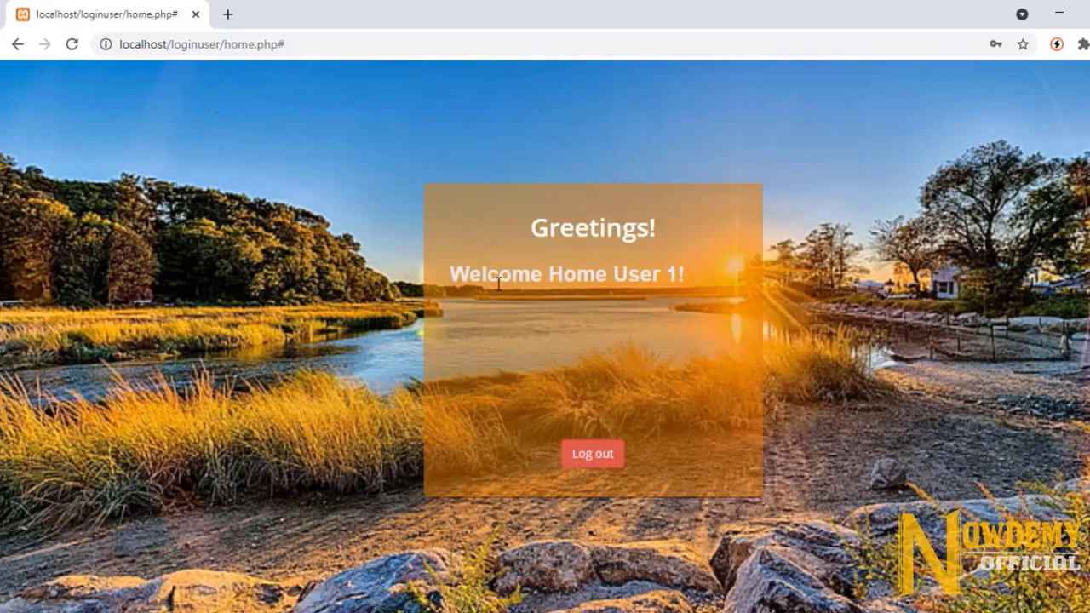
pyautogui.moveTo(532, 242)
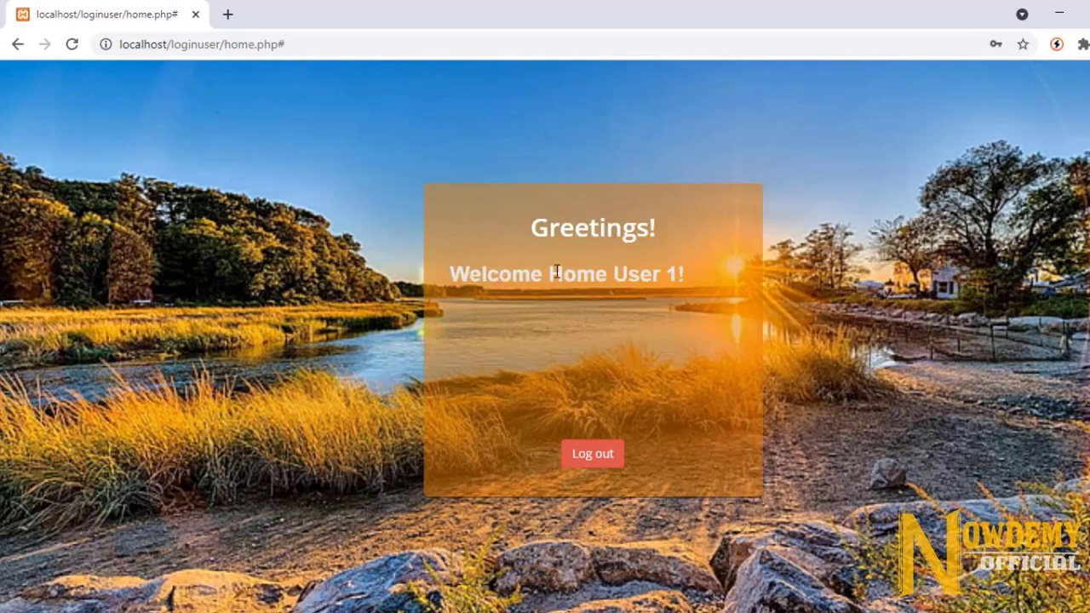
pyautogui.moveTo(607, 273)
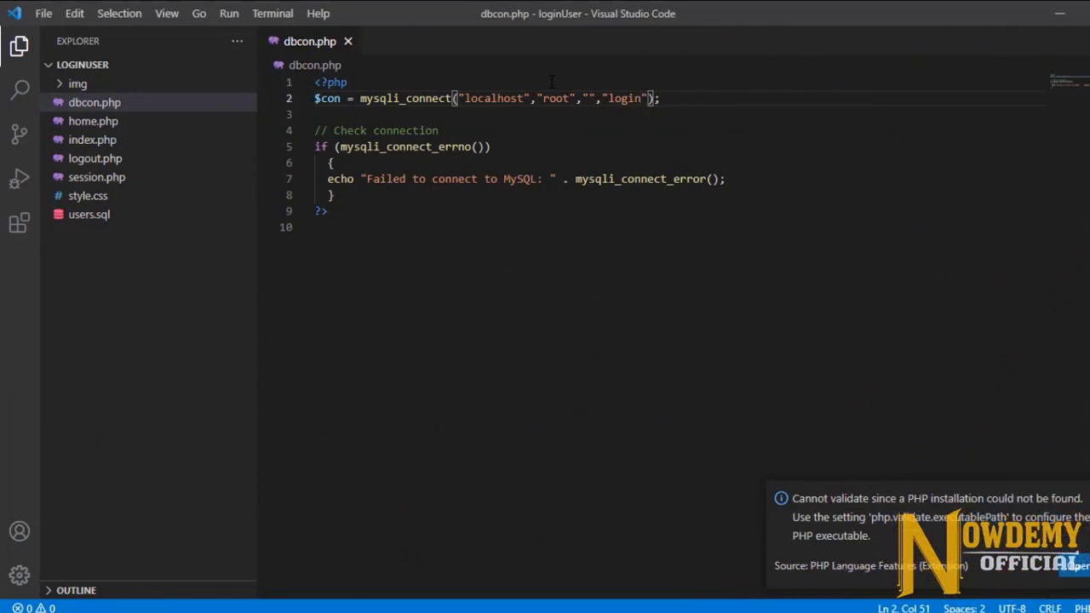
pyautogui.moveTo(417, 86)
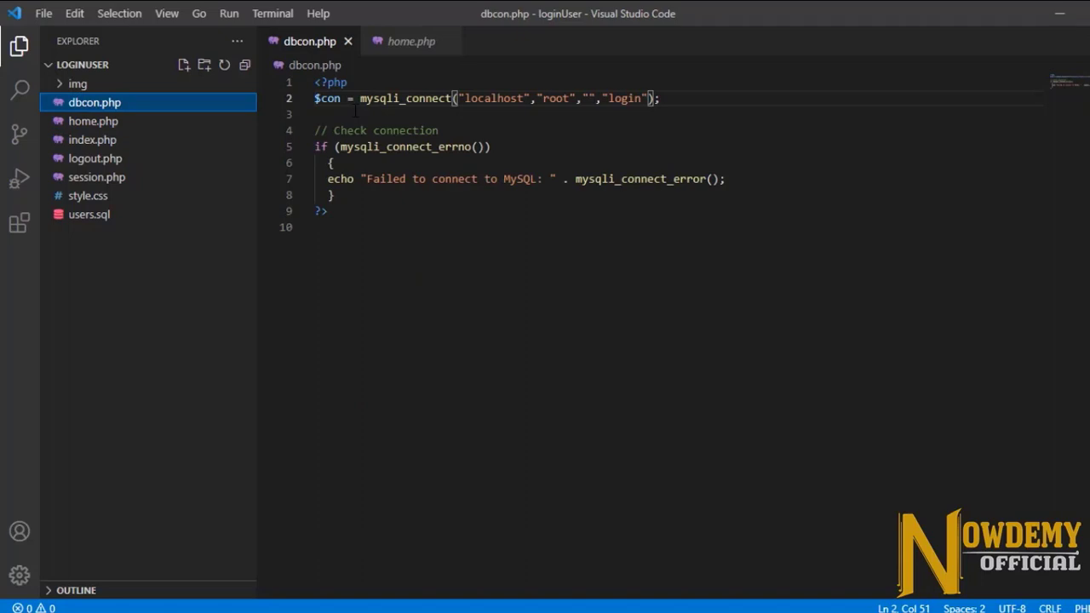
# Step: Highlight localhost in dbcon.php, then view home.php's welcome-by-name markup
pyautogui.doubleClick(494, 98)
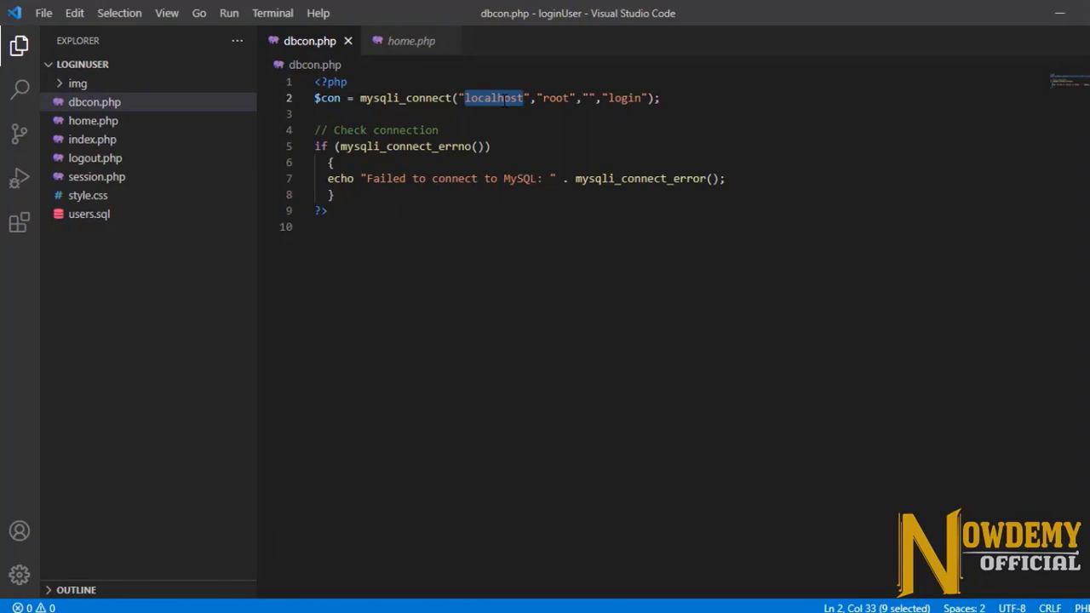
pyautogui.click(411, 40)
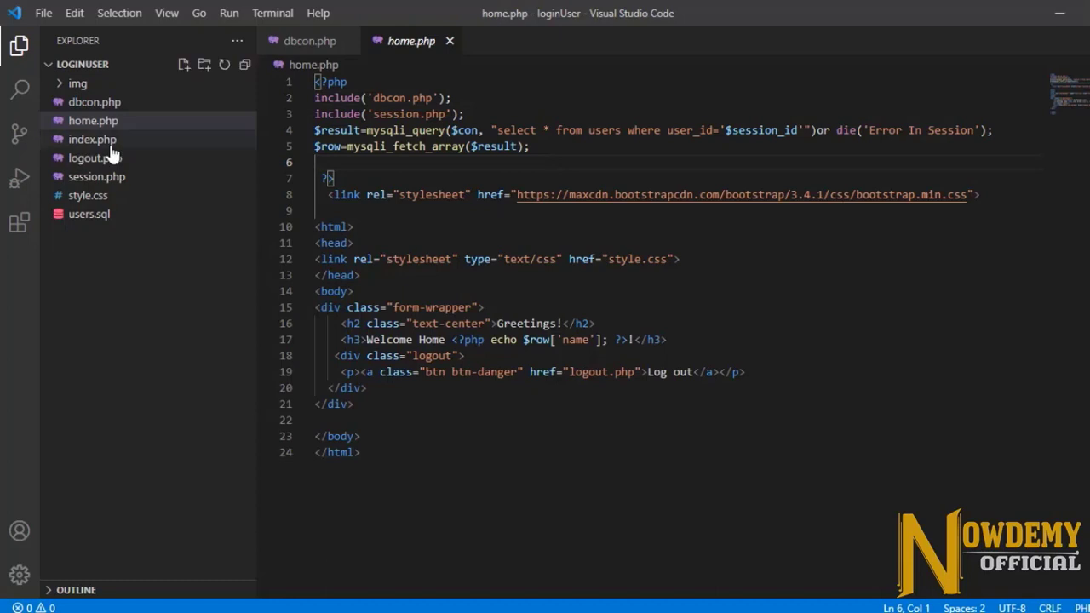
# Step: Review logout.php, session.php and style.css, then start a new Chrome tab
pyautogui.click(92, 139)
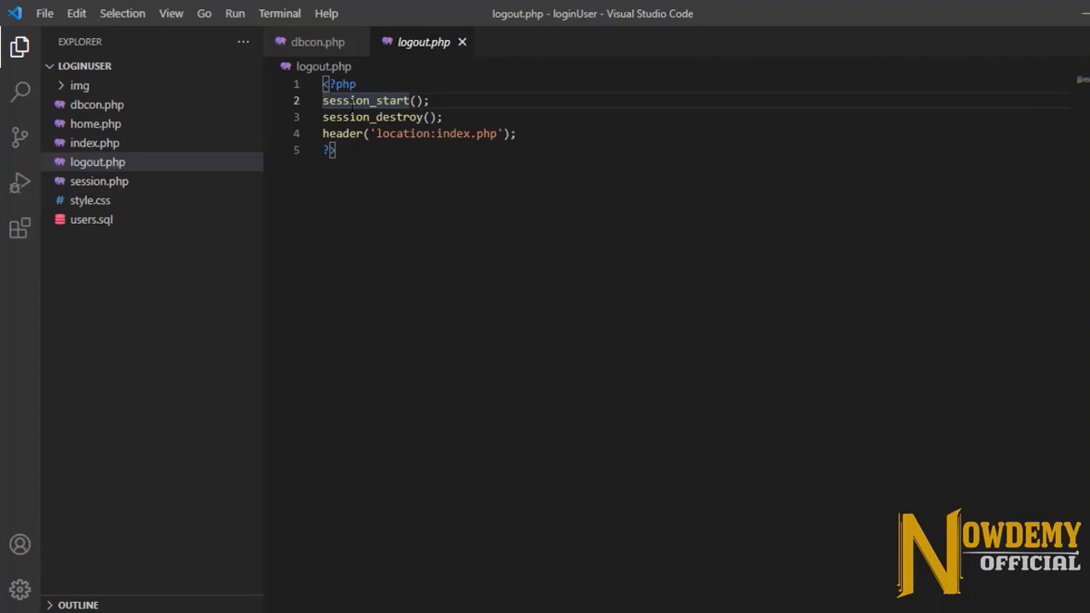
pyautogui.click(99, 181)
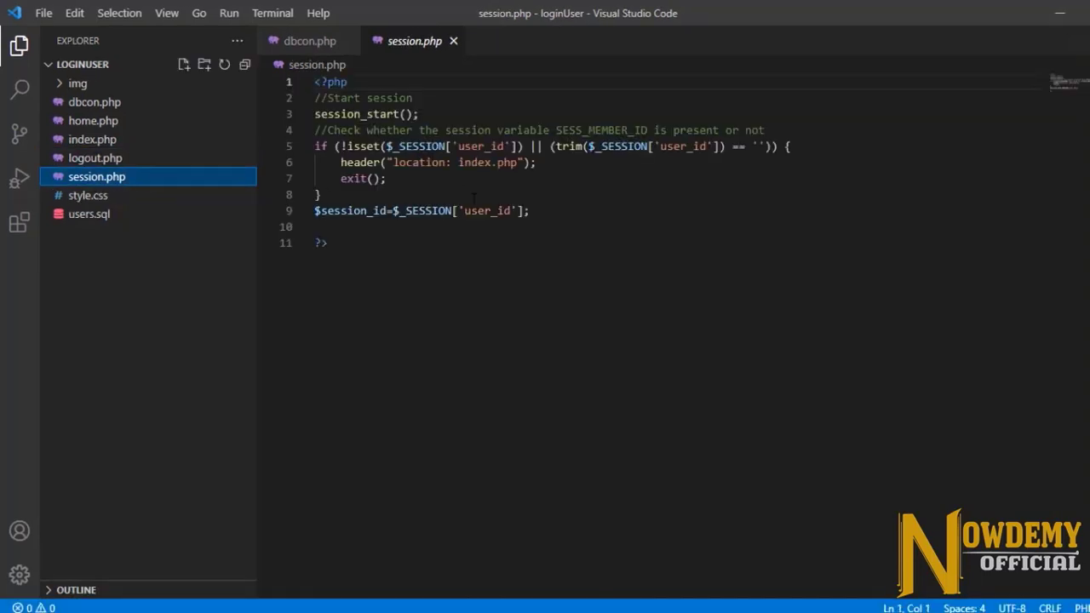
pyautogui.click(87, 195)
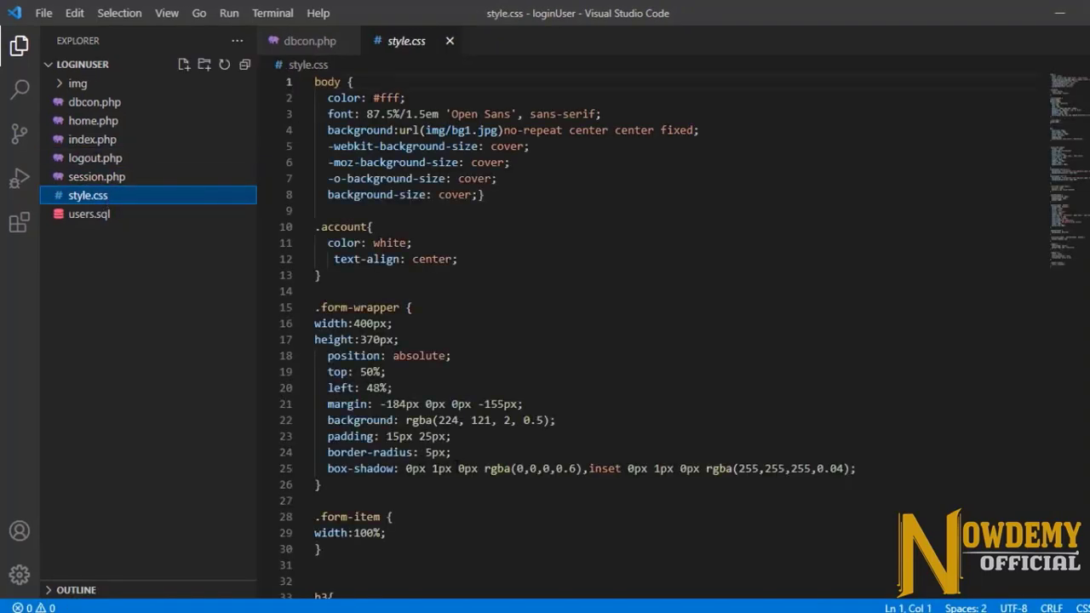
pyautogui.click(375, 500)
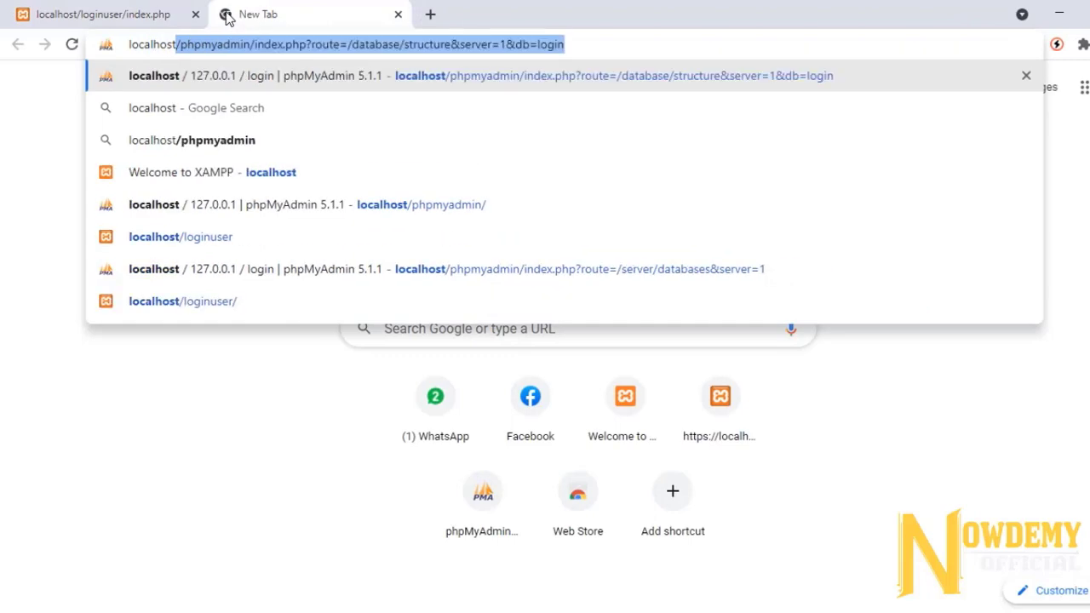
# Step: Create the loginDb database at localhost/phpmyadmin and open the empty logindb
pyautogui.write('localhost/phpmyadmin/')
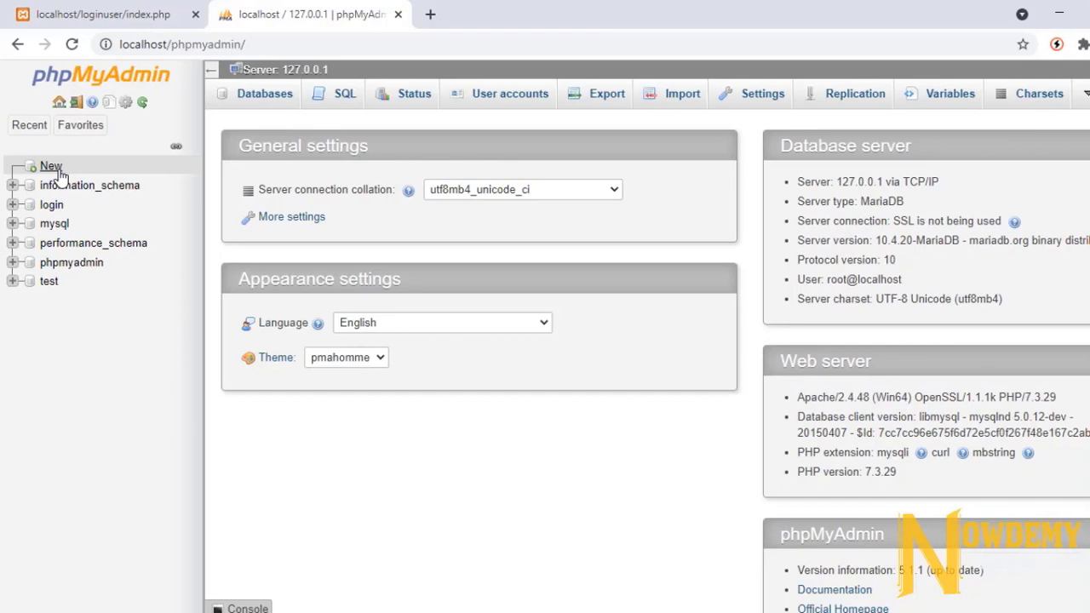
pyautogui.click(264, 94)
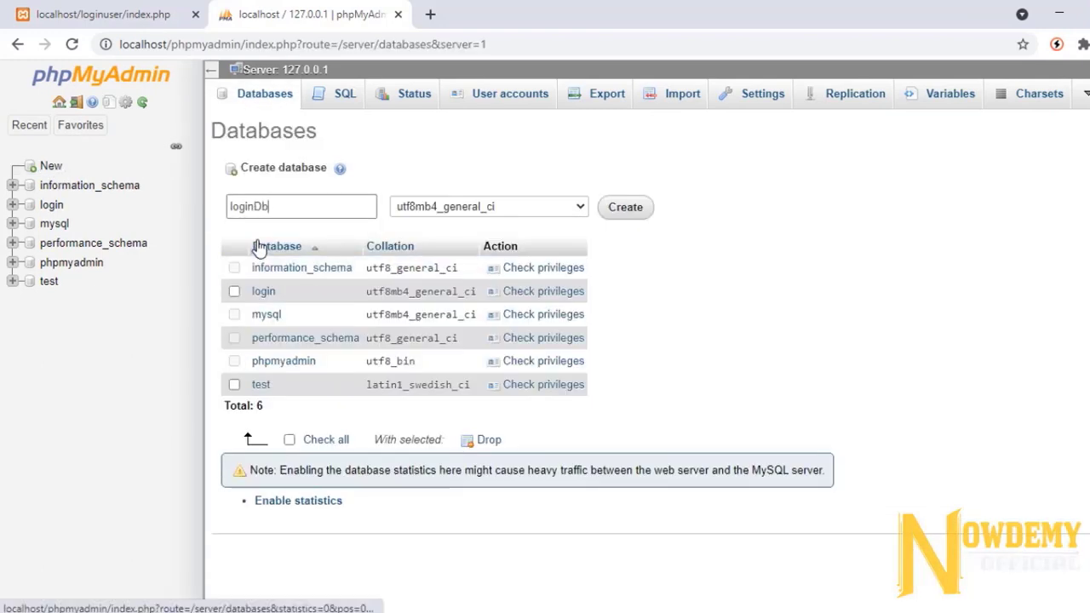
pyautogui.click(625, 207)
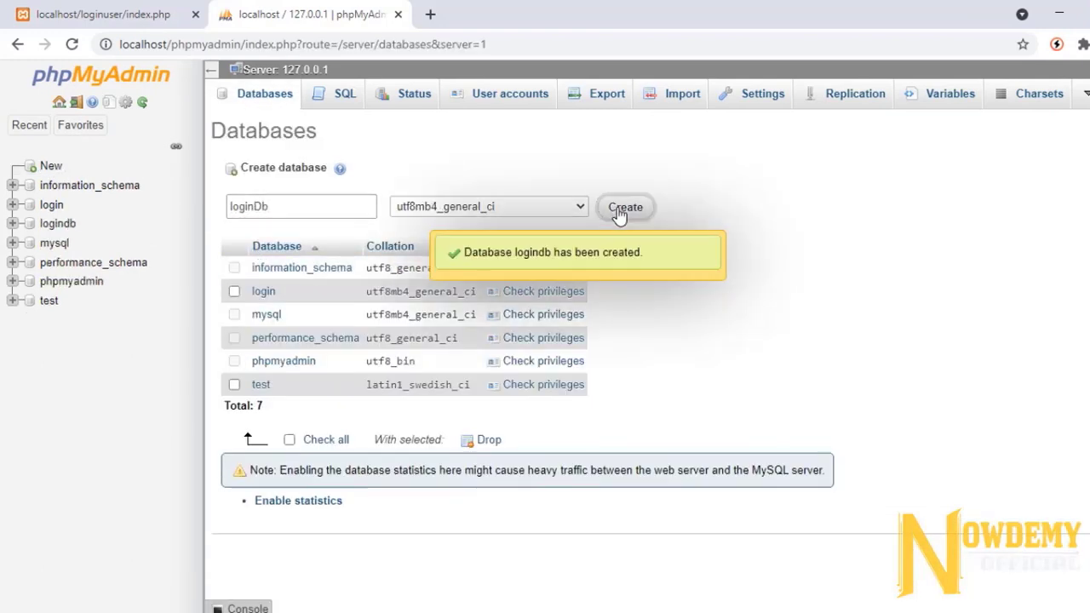
pyautogui.click(57, 223)
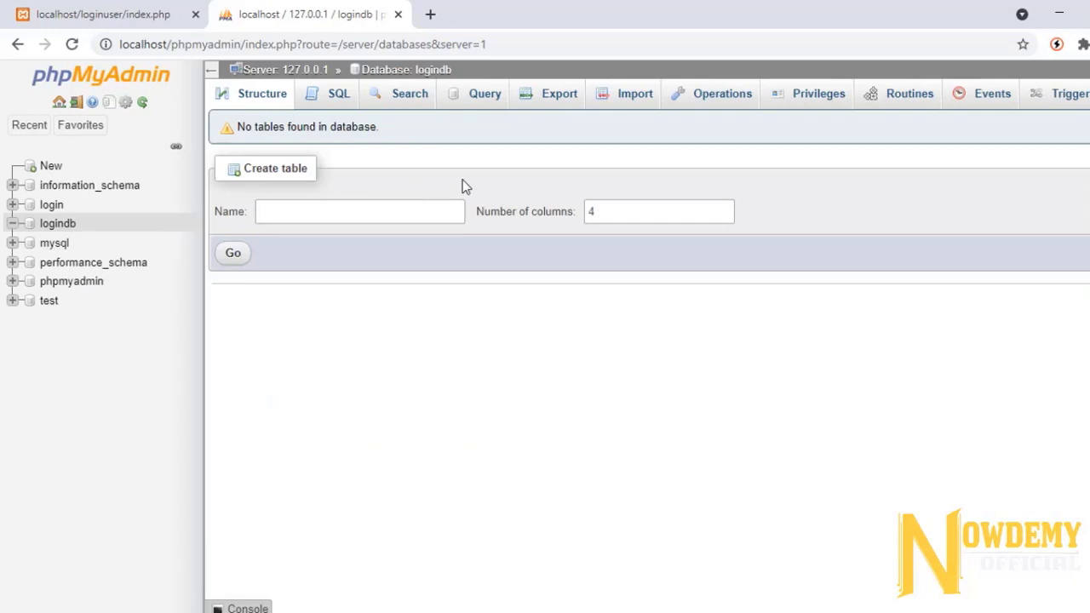
pyautogui.moveTo(635, 94)
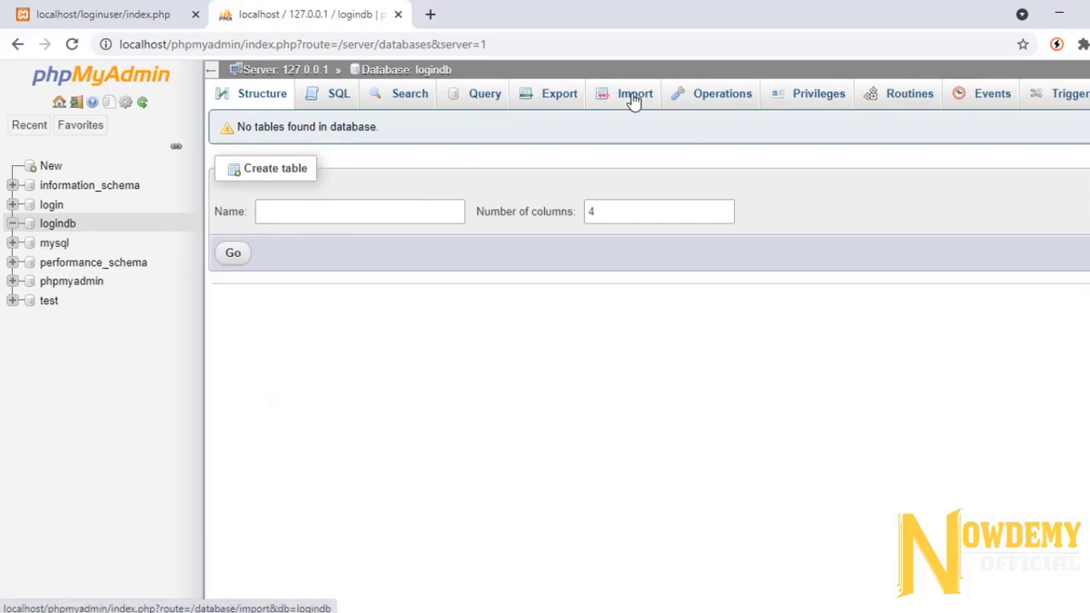
# Step: Import users.sql into logindb as SQL and open the resulting users table
pyautogui.click(635, 94)
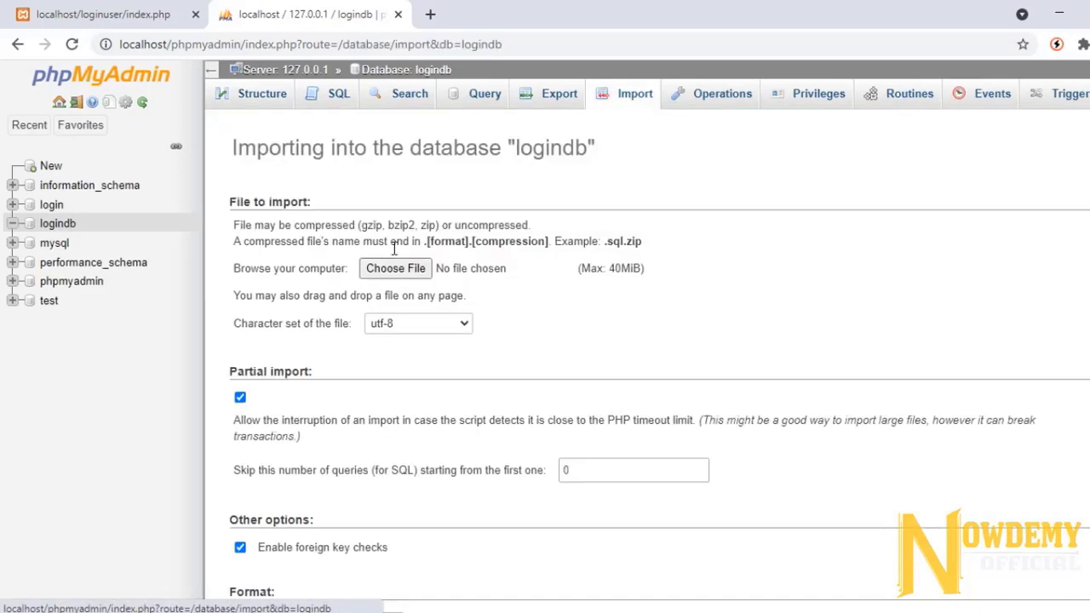
pyautogui.click(395, 268)
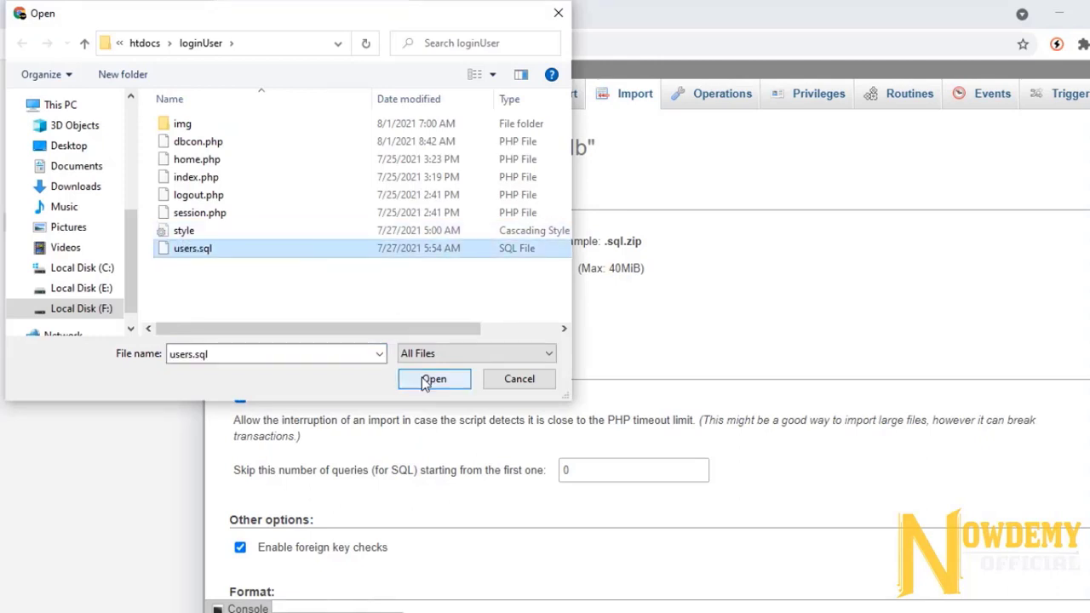
pyautogui.click(435, 379)
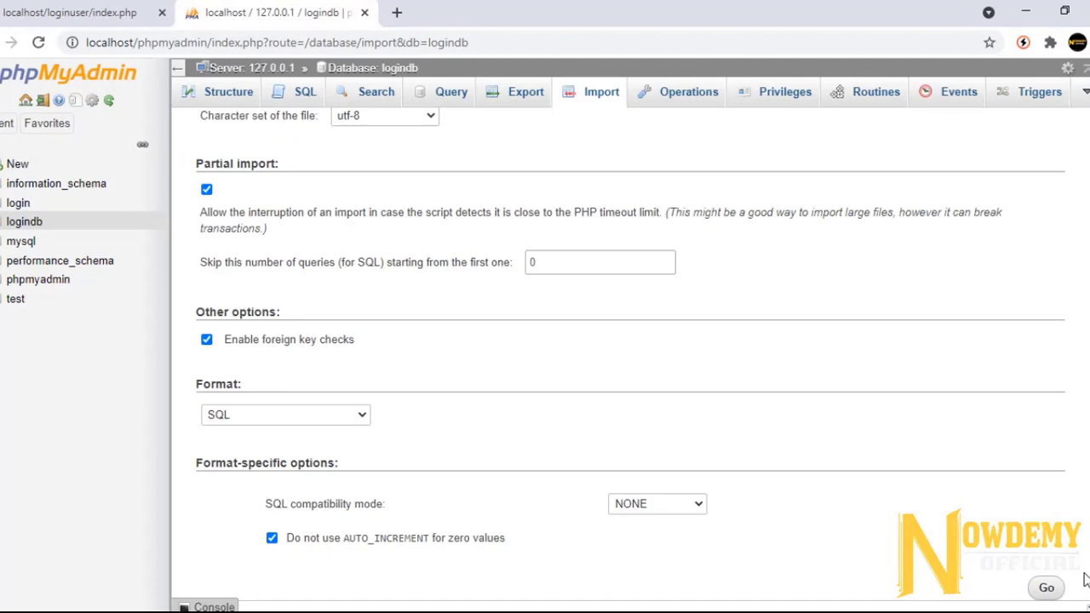
pyautogui.click(1046, 587)
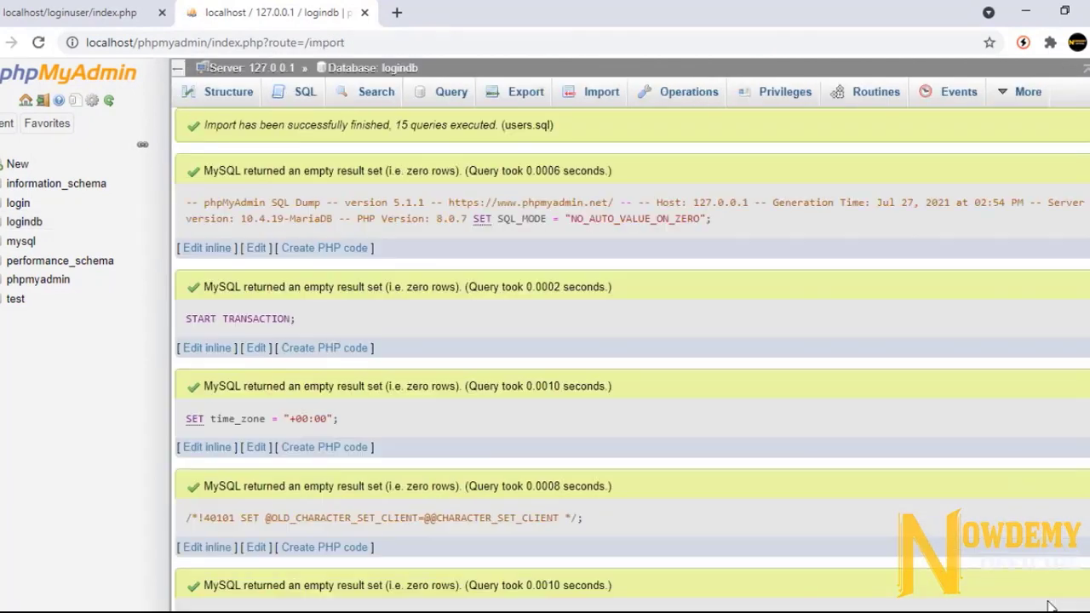
pyautogui.click(18, 203)
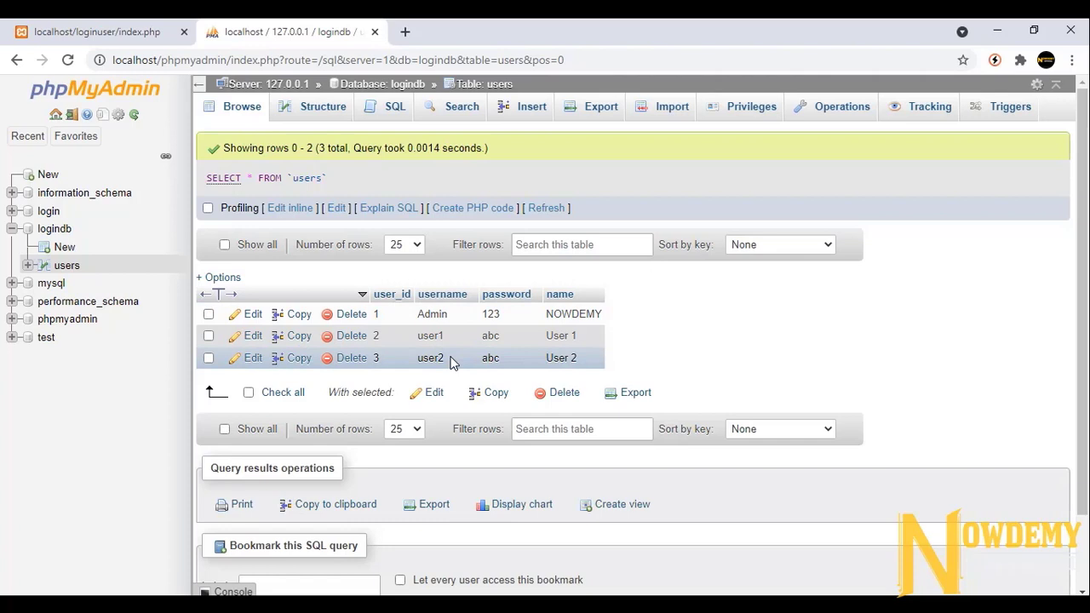
pyautogui.click(531, 106)
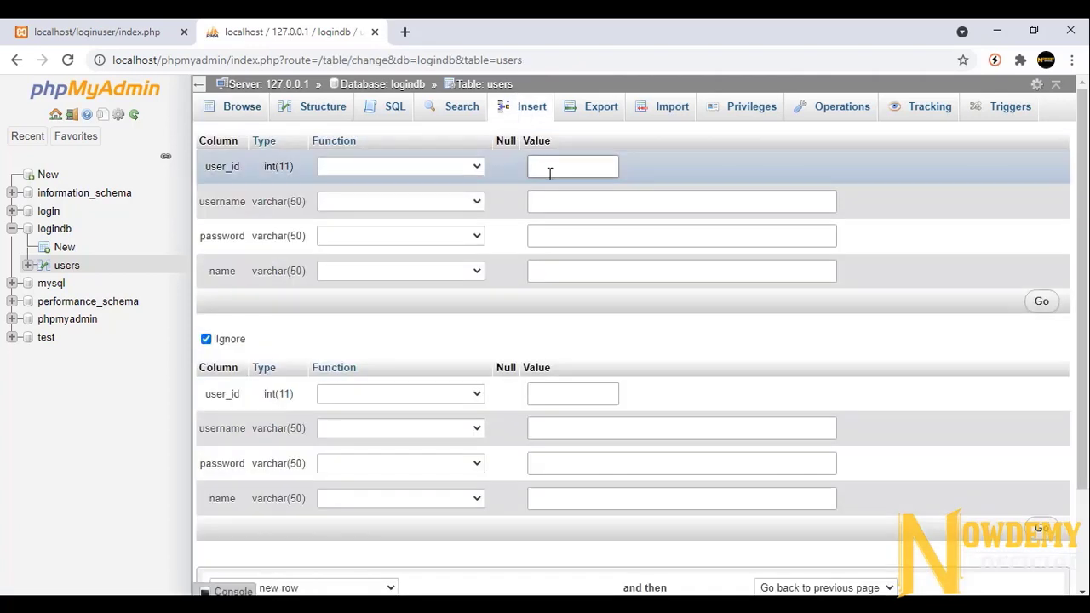
pyautogui.click(572, 166)
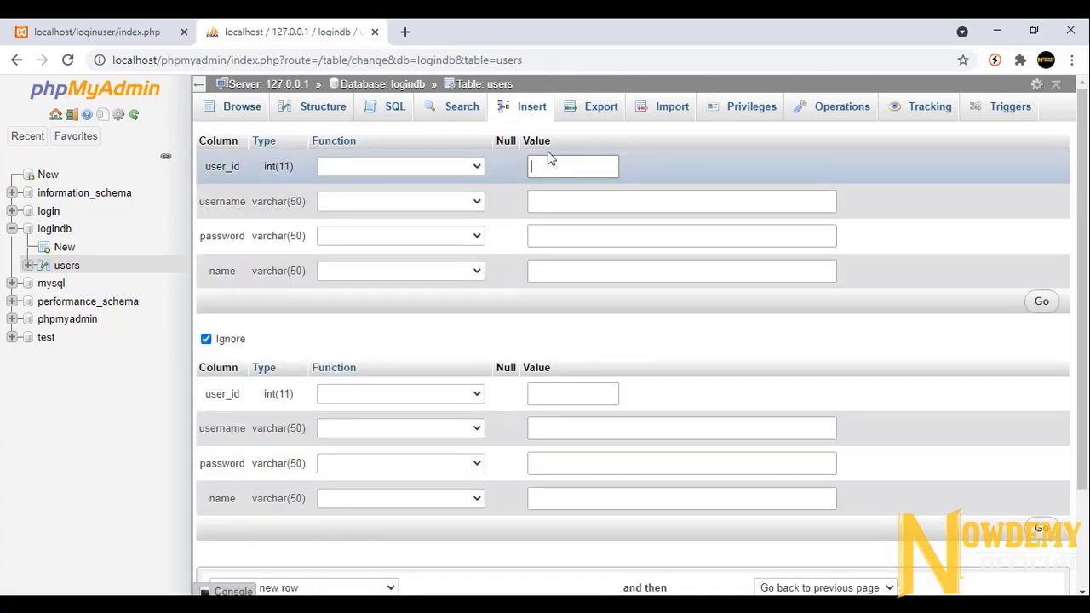
pyautogui.write('4')
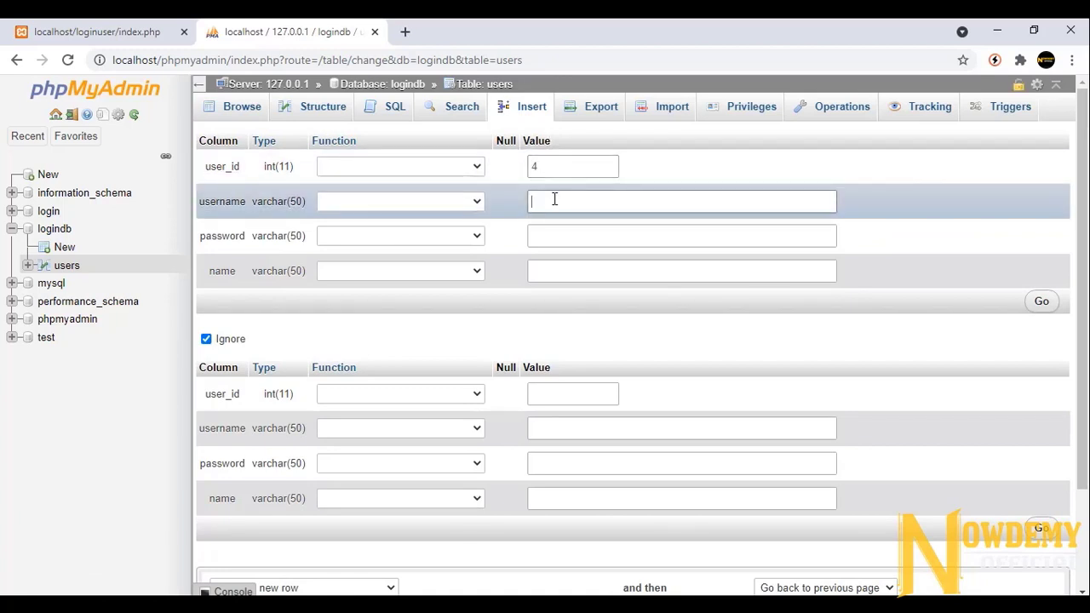
pyautogui.write('user4')
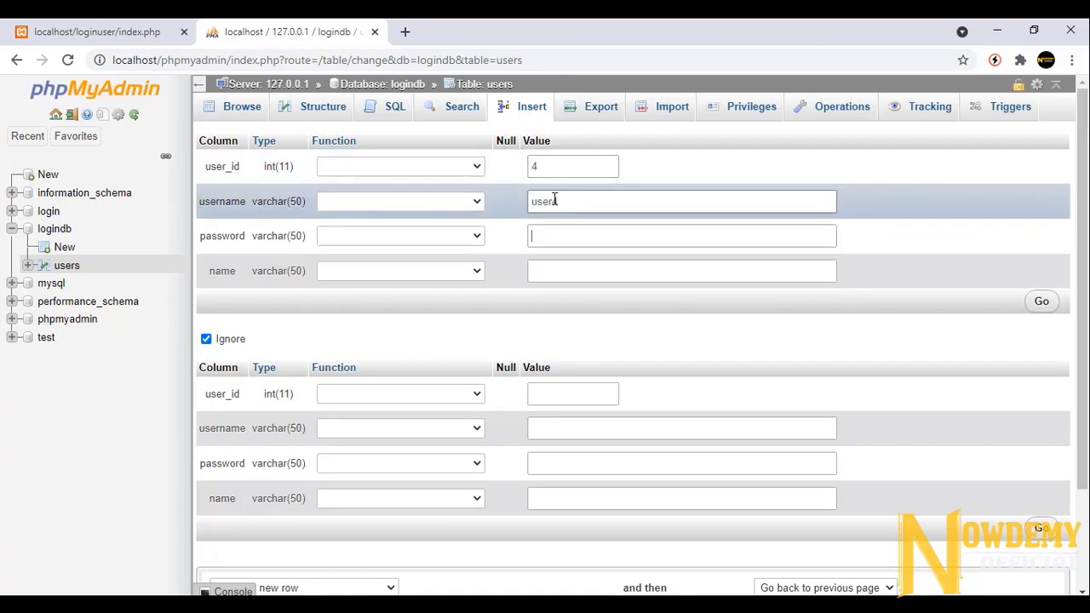
pyautogui.write('abc')
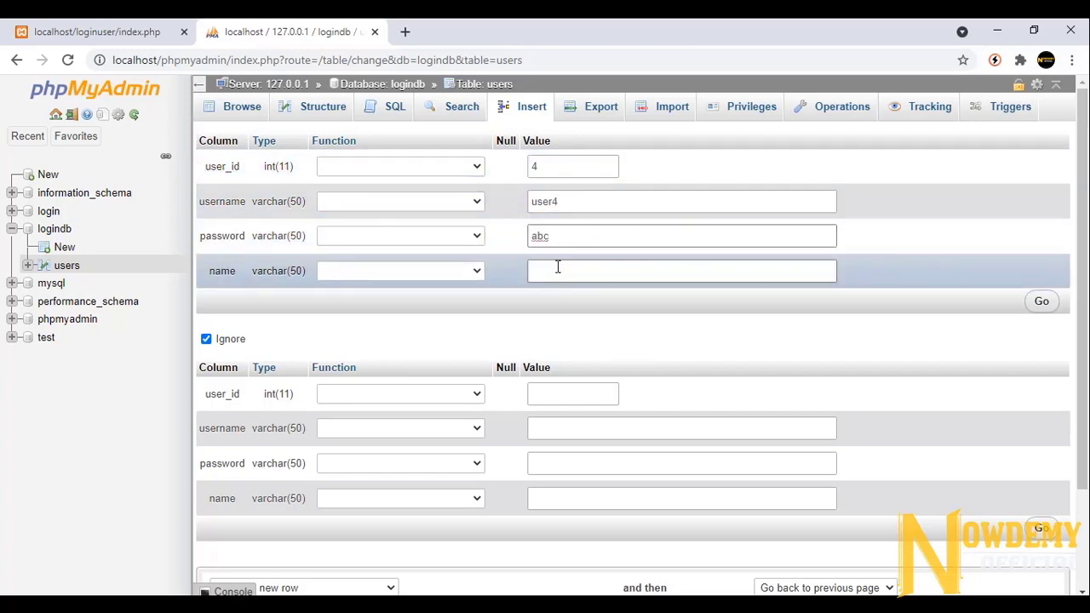
pyautogui.write('Use')
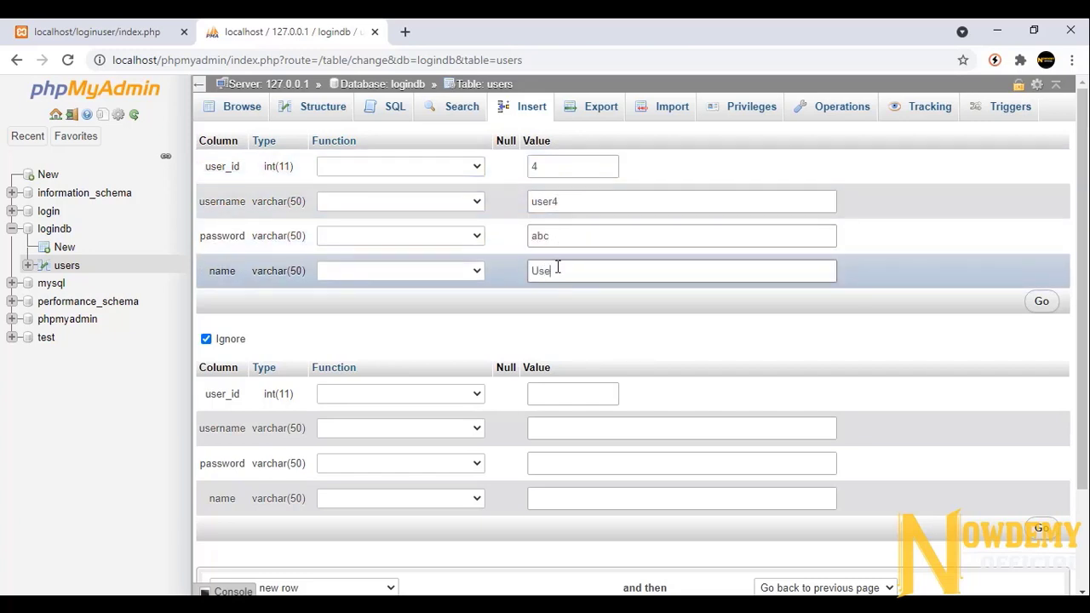
pyautogui.click(1042, 301)
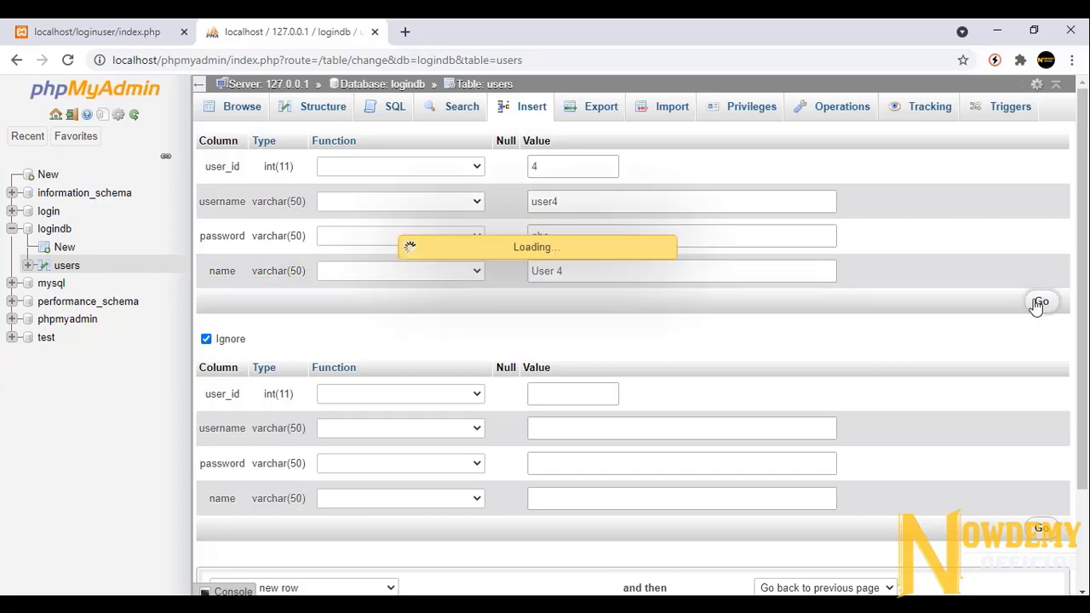
pyautogui.click(1040, 302)
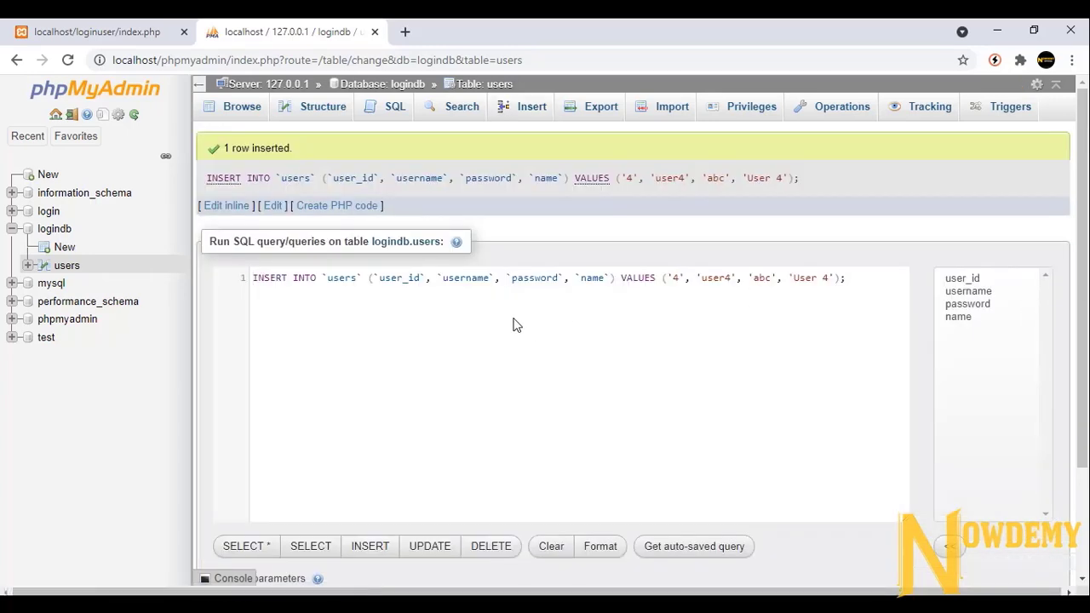
pyautogui.click(66, 265)
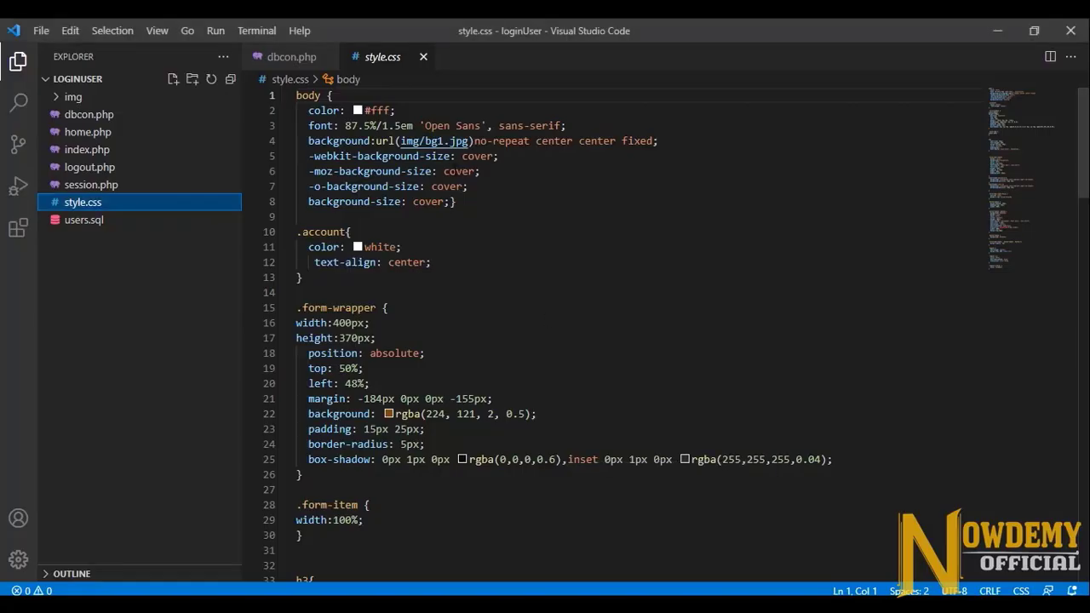
# Step: Open dbcon.php and select the database name in the mysqli_connect call
pyautogui.click(291, 57)
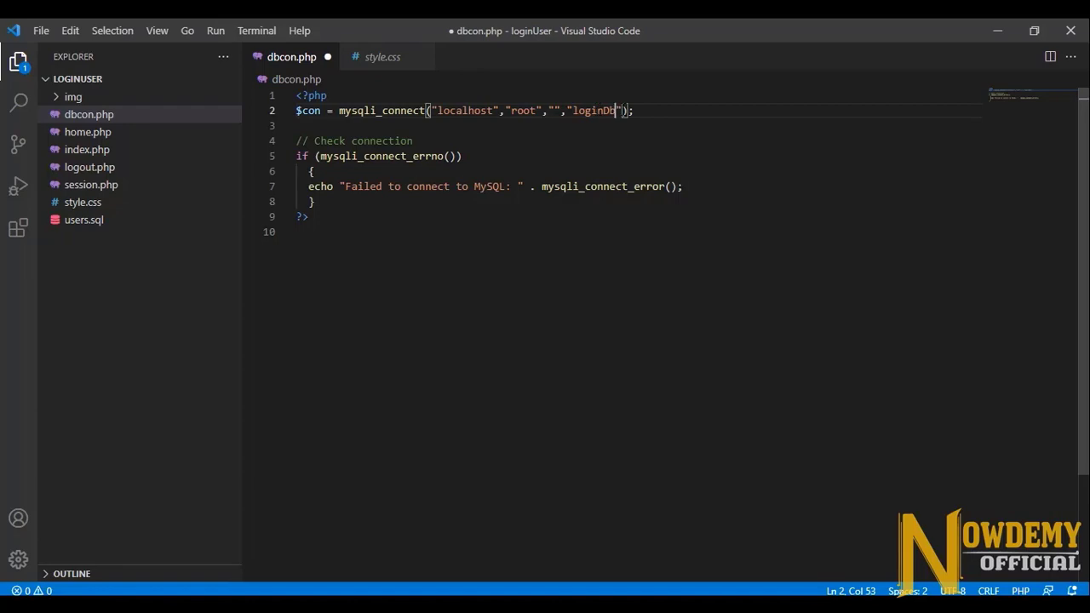
pyautogui.doubleClick(595, 109)
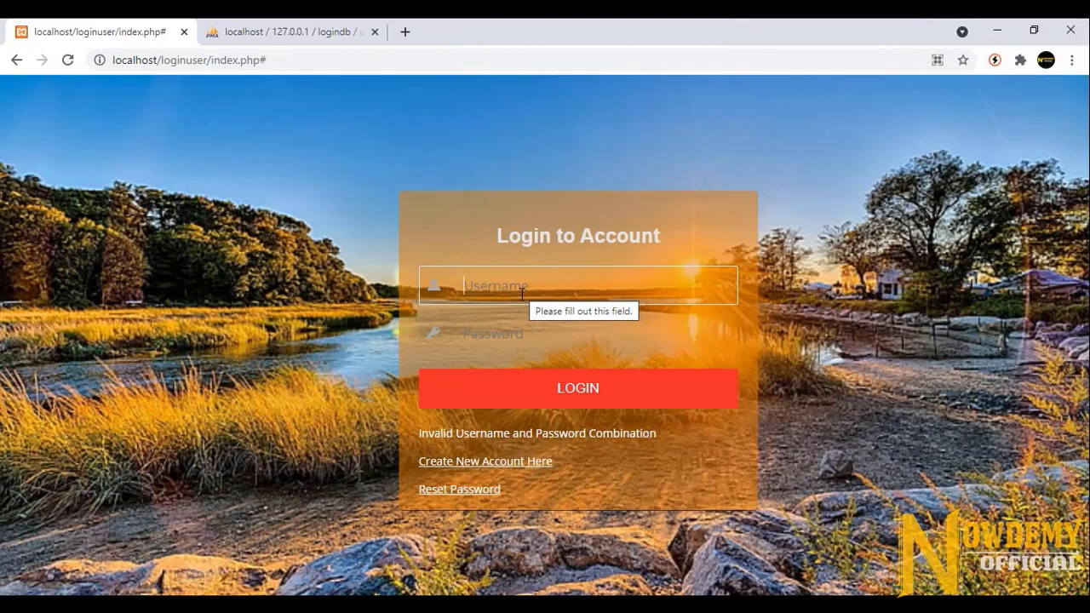
# Step: Sign in with user4 / abc and reach the Welcome Home User 4 page
pyautogui.write('s')
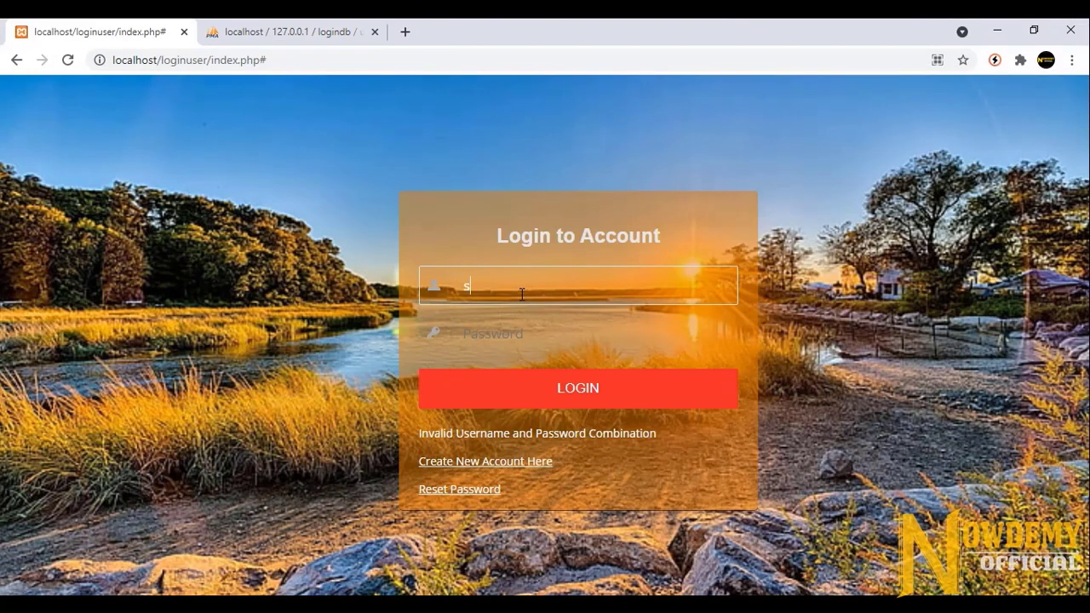
pyautogui.write('user4')
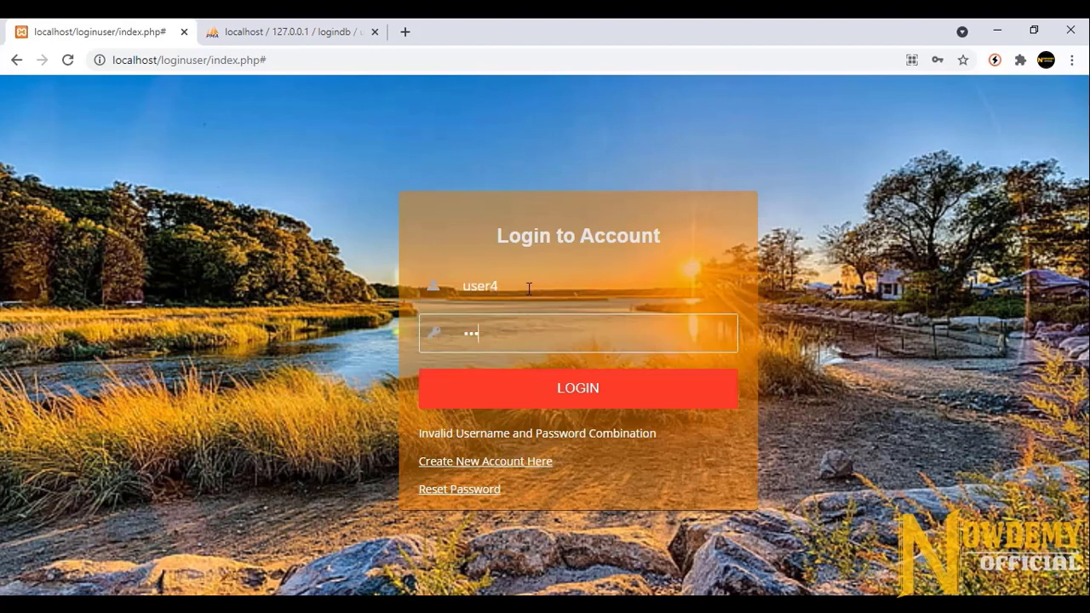
pyautogui.click(578, 388)
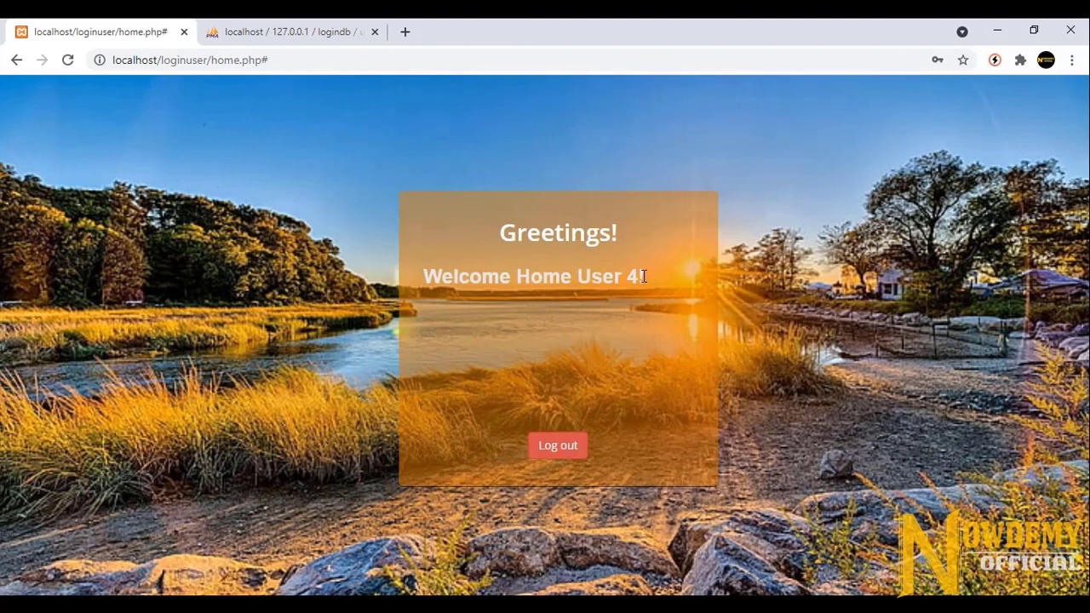
pyautogui.moveTo(522, 365)
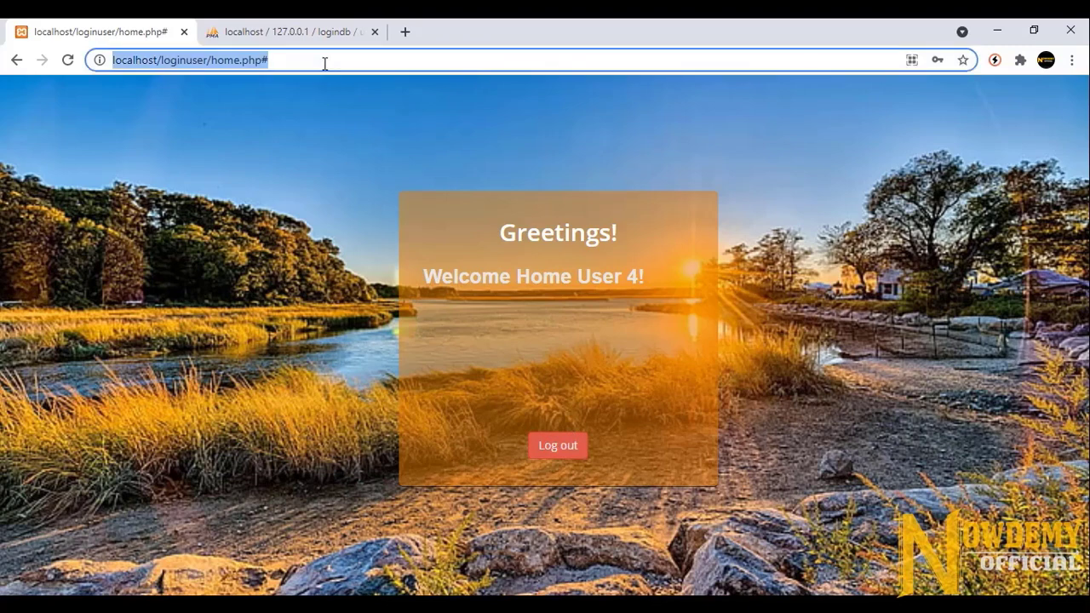
pyautogui.click(557, 444)
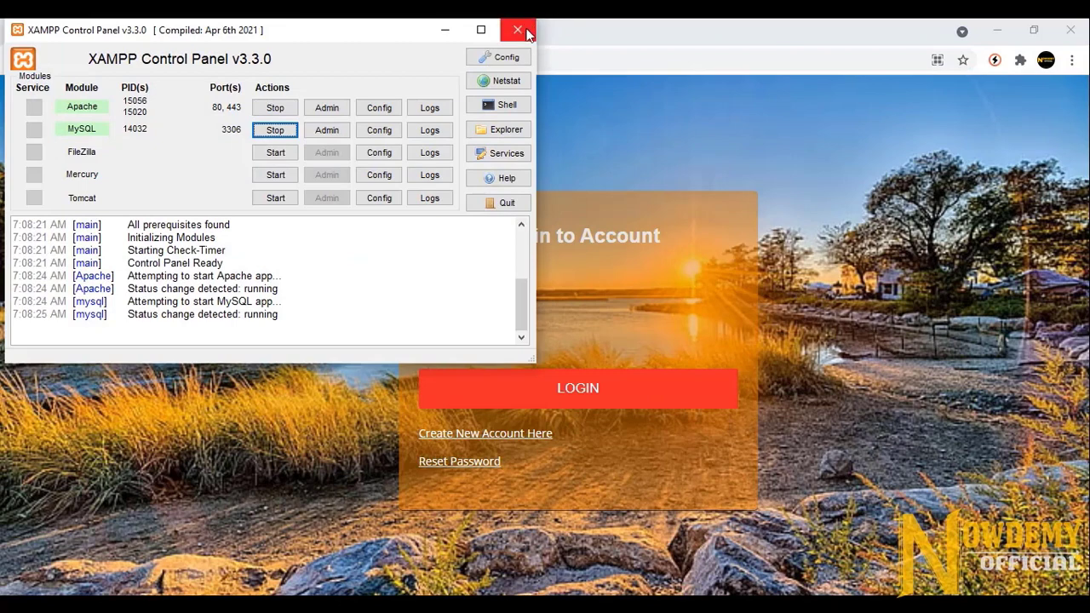
# Step: Close XAMPP, then relaunch XAMPP Control Panel from a Start menu search
pyautogui.click(518, 30)
pyautogui.write('x')
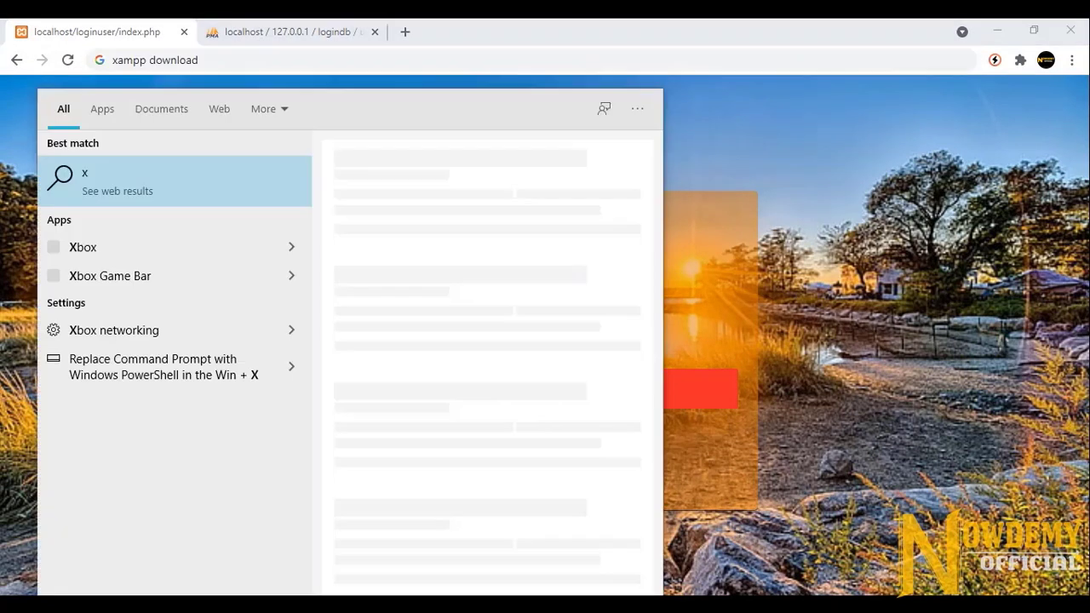
pyautogui.write('am')
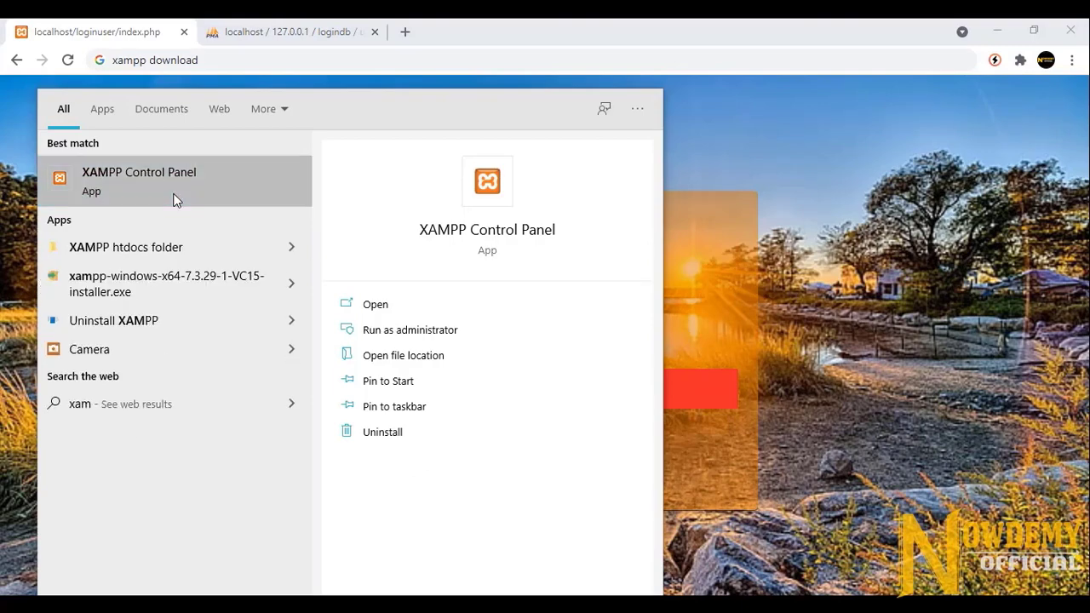
pyautogui.click(375, 304)
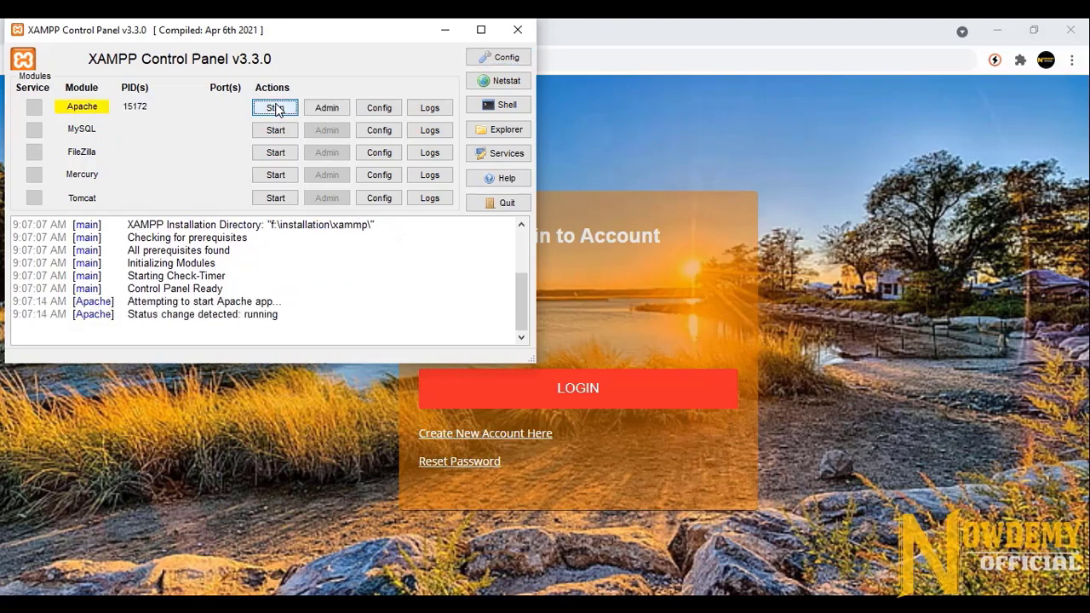
# Step: Start the MySQL service on port 3306 in XAMPP Control Panel alongside Apache
pyautogui.click(274, 129)
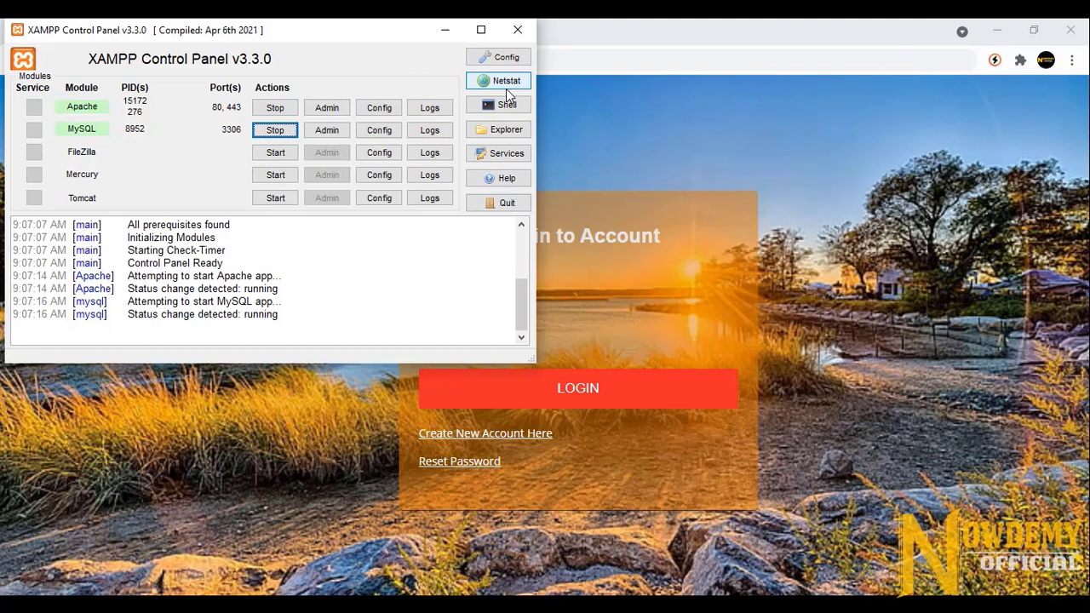
pyautogui.moveTo(518, 29)
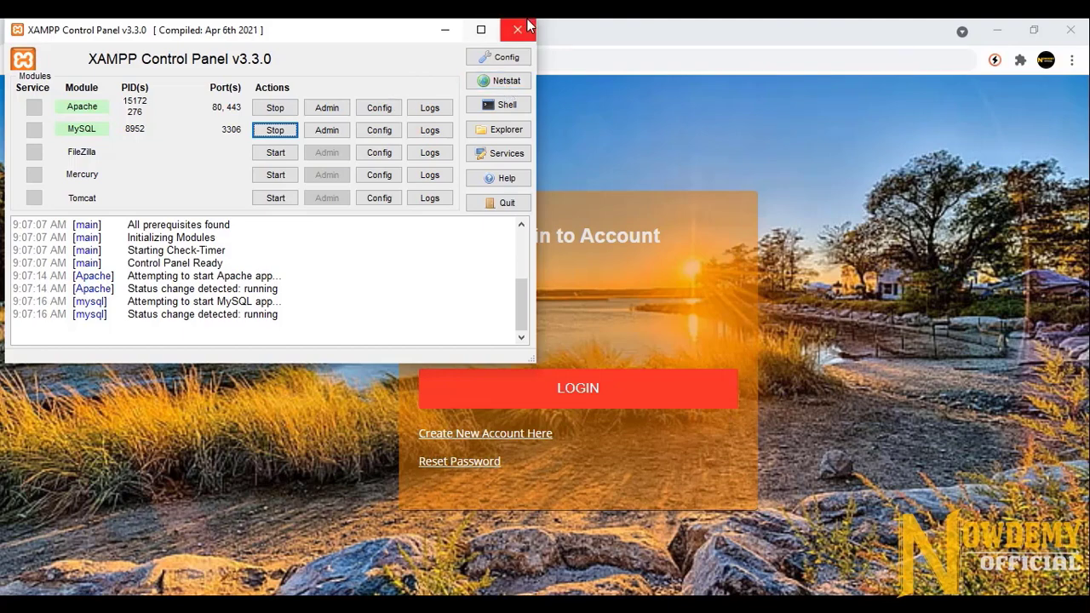